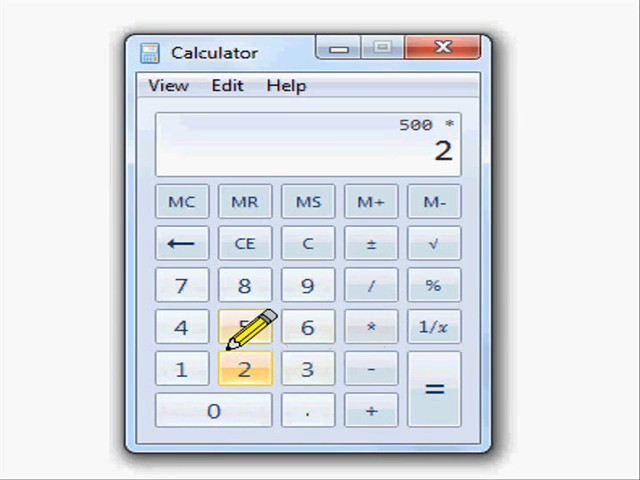
Step: Take 25 percent of the entered 500 to get 125
click(244, 328)
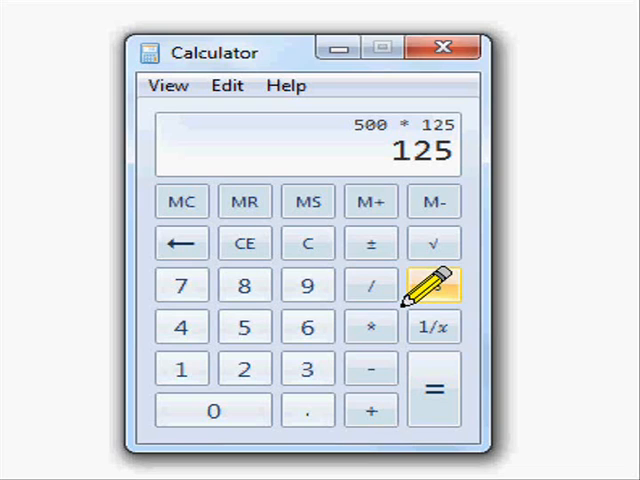
mouse_move(308, 244)
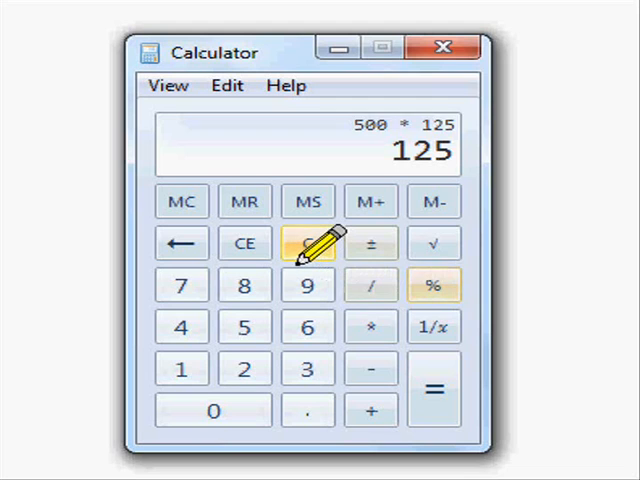
Step: Clear, then compute 500 × 0.25 = 125 to match the percent result
click(308, 244)
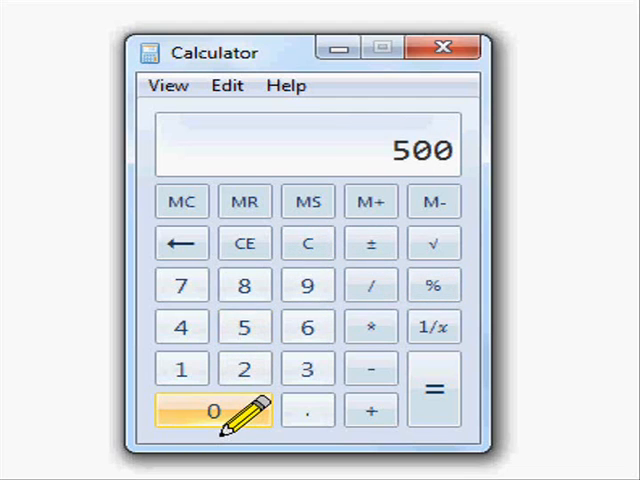
click(370, 328)
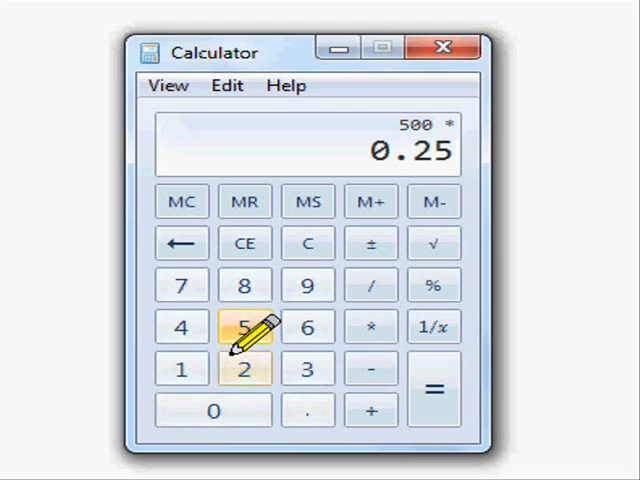
click(434, 388)
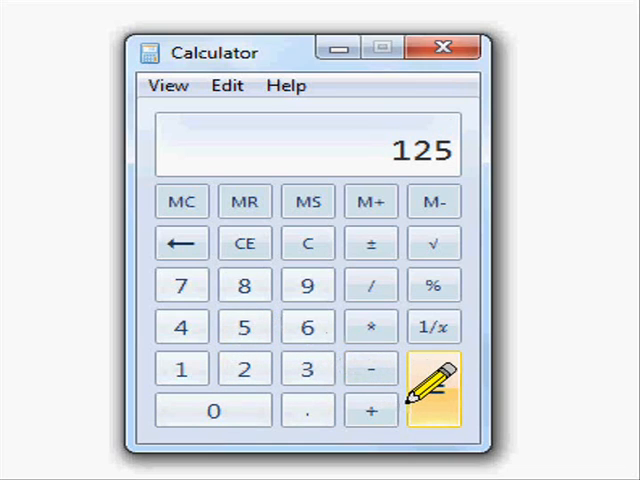